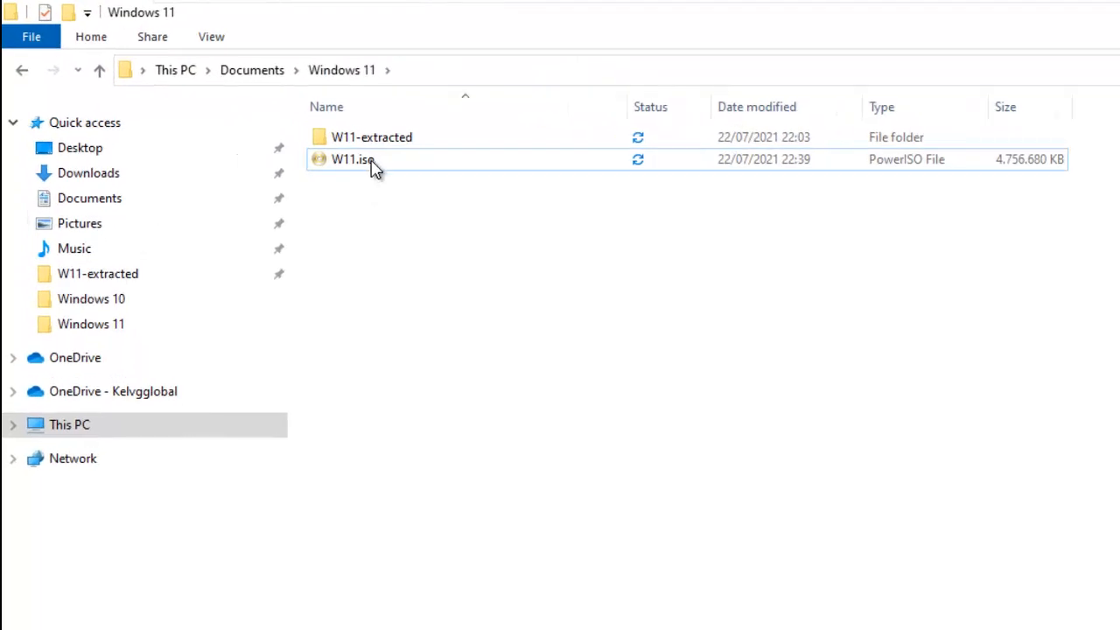
mouse_move(352, 159)
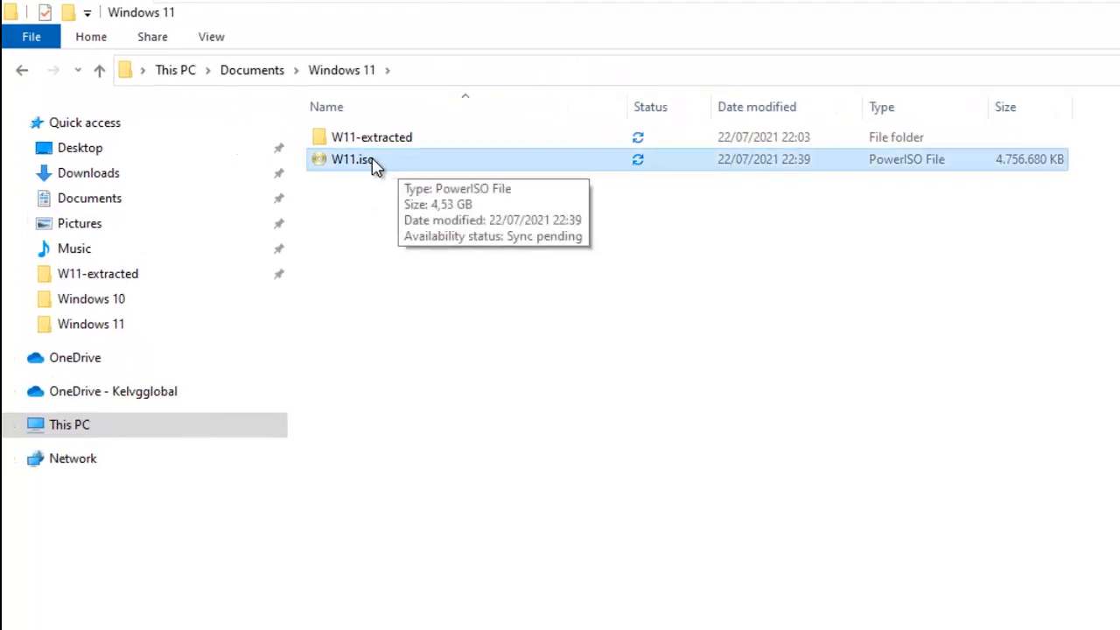
mouse_move(418, 206)
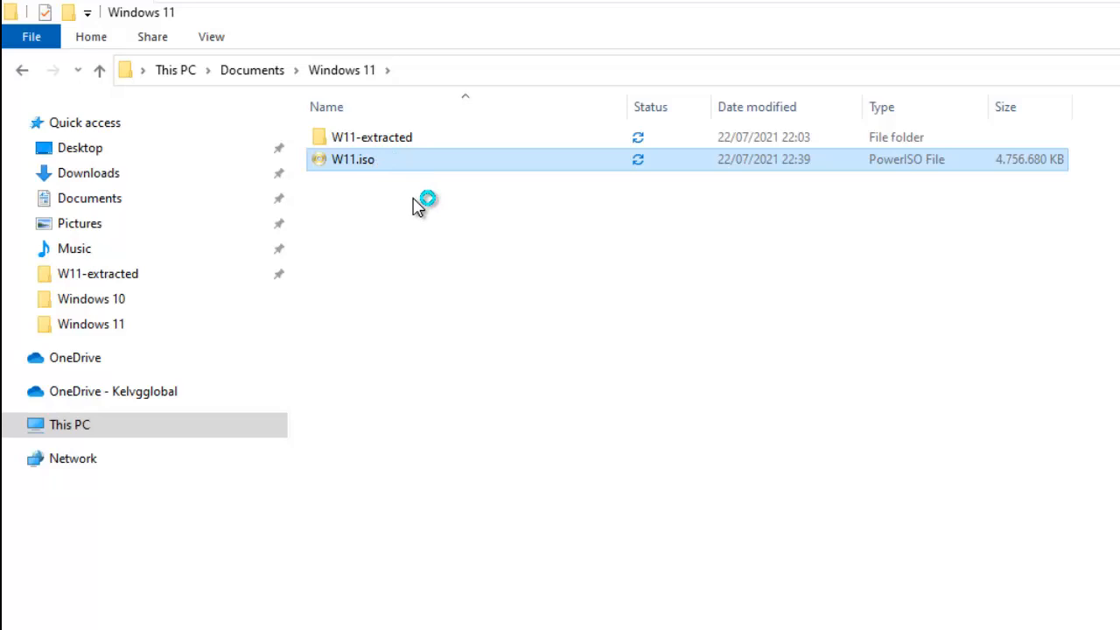
- Inspect W11.iso, then open the W11-extracted folder showing boot, efi, sources, support and setup files
double_click(352, 159)
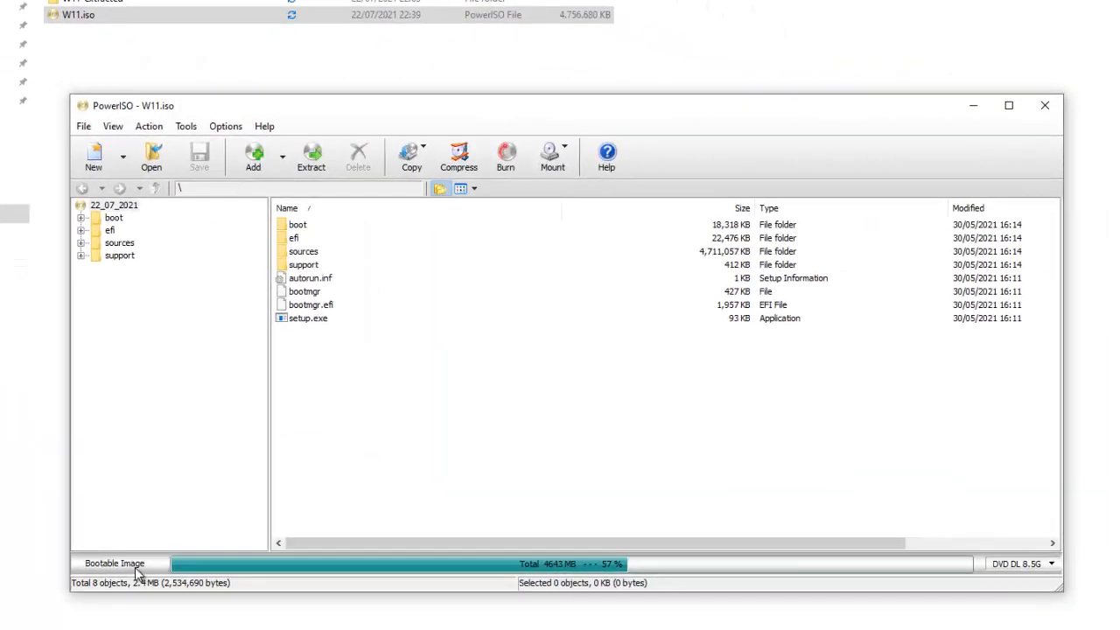
mouse_move(441, 127)
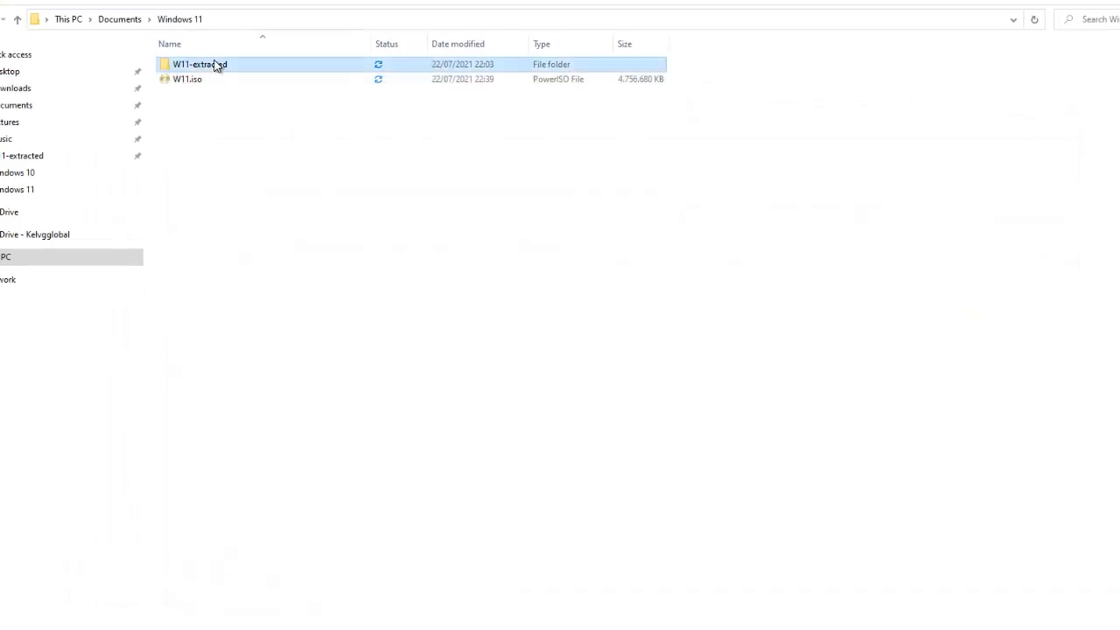
double_click(199, 64)
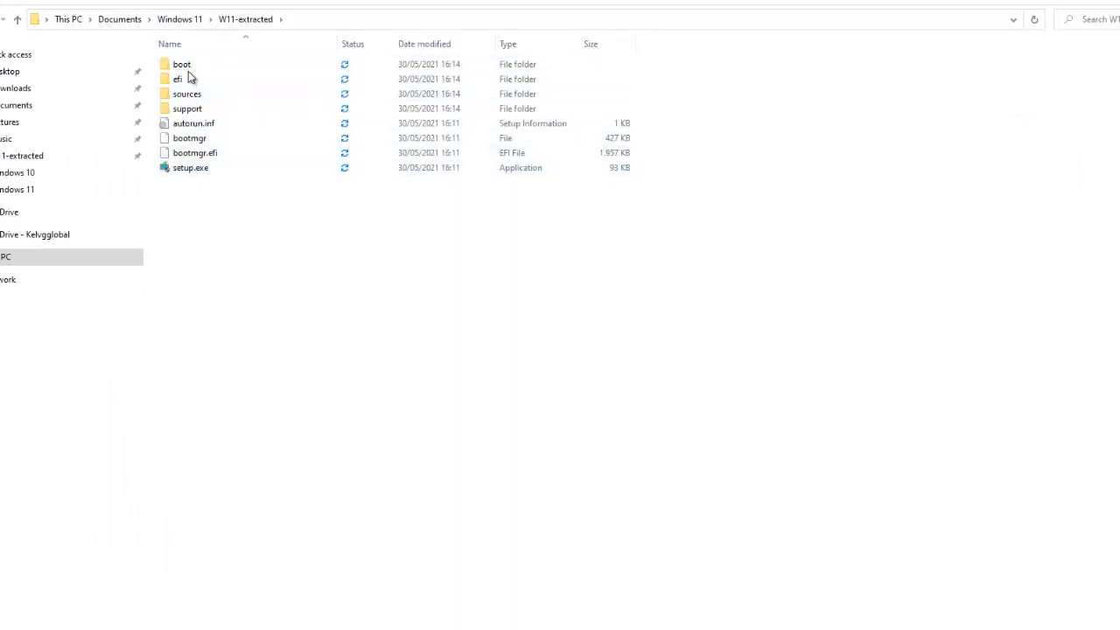
click(189, 137)
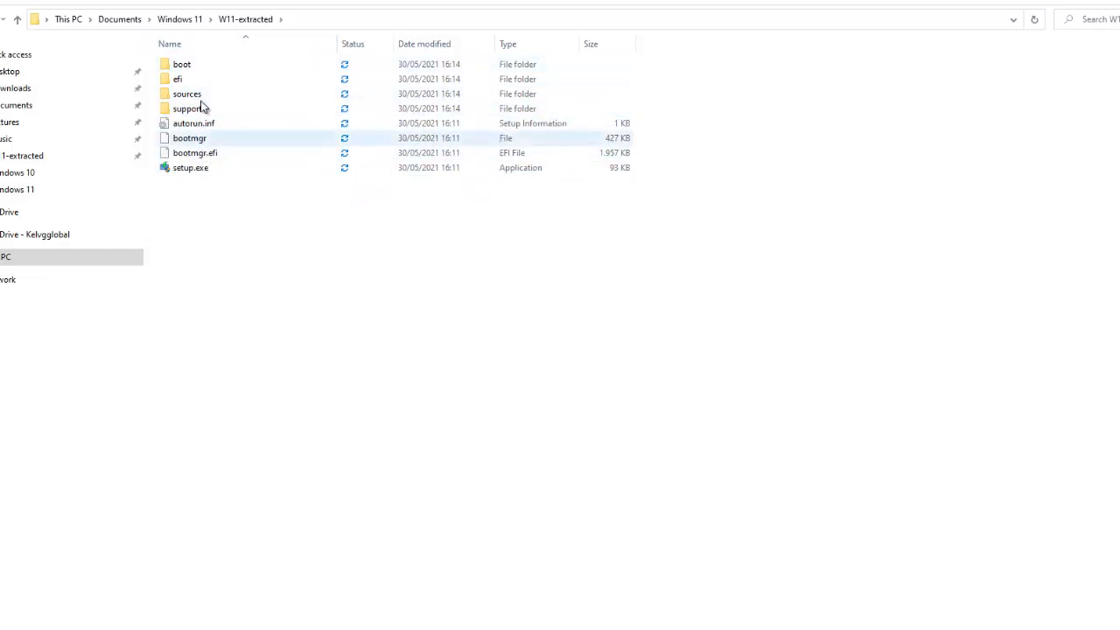
click(178, 78)
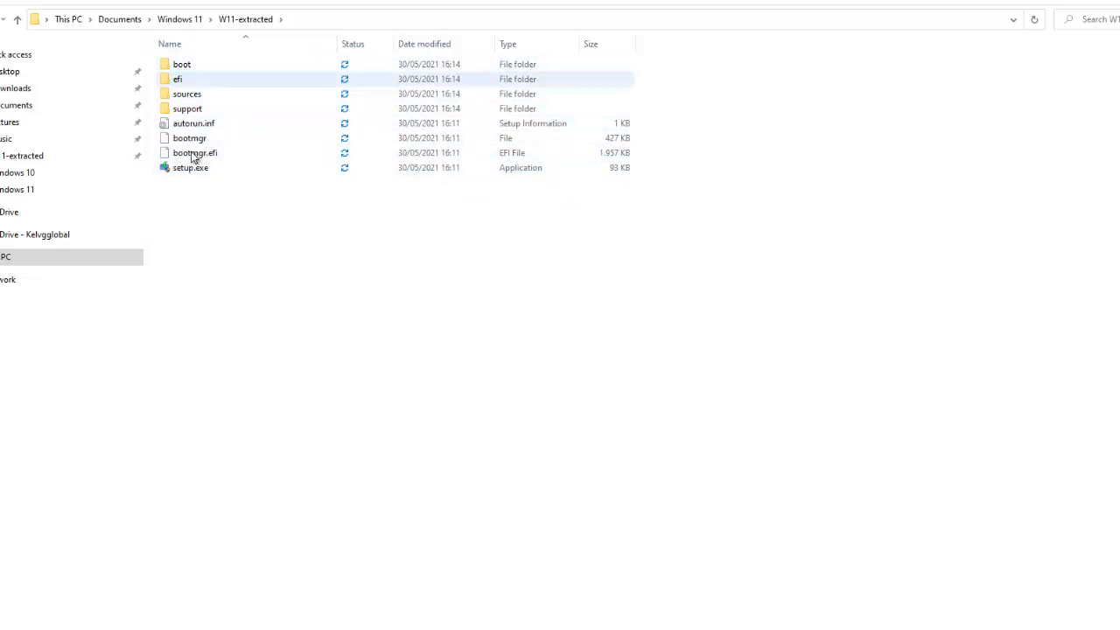
mouse_move(191, 167)
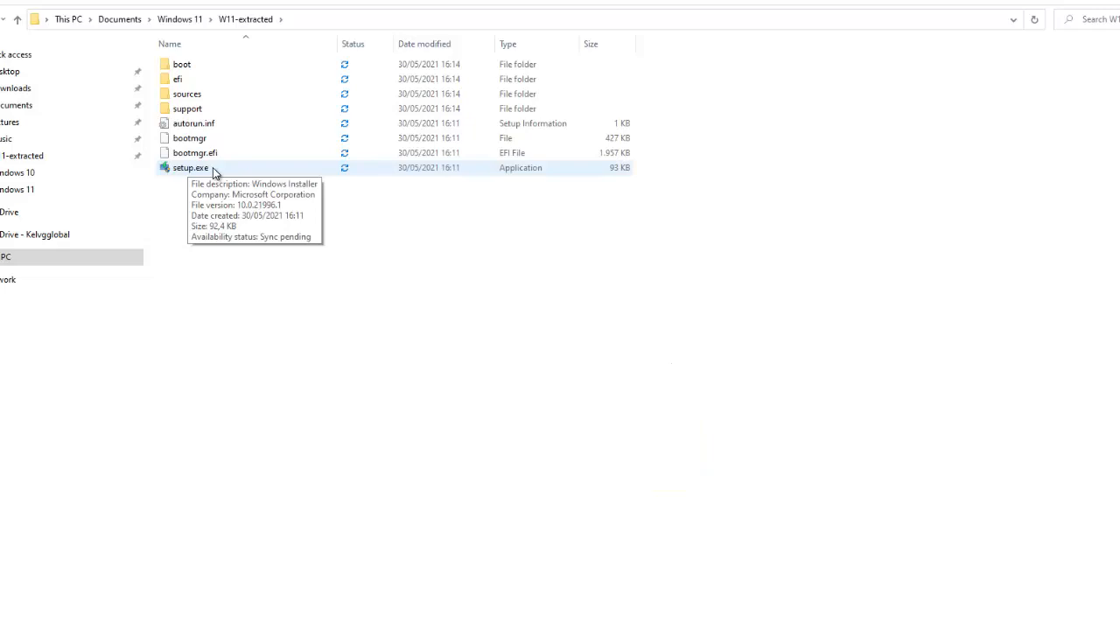
mouse_move(185, 171)
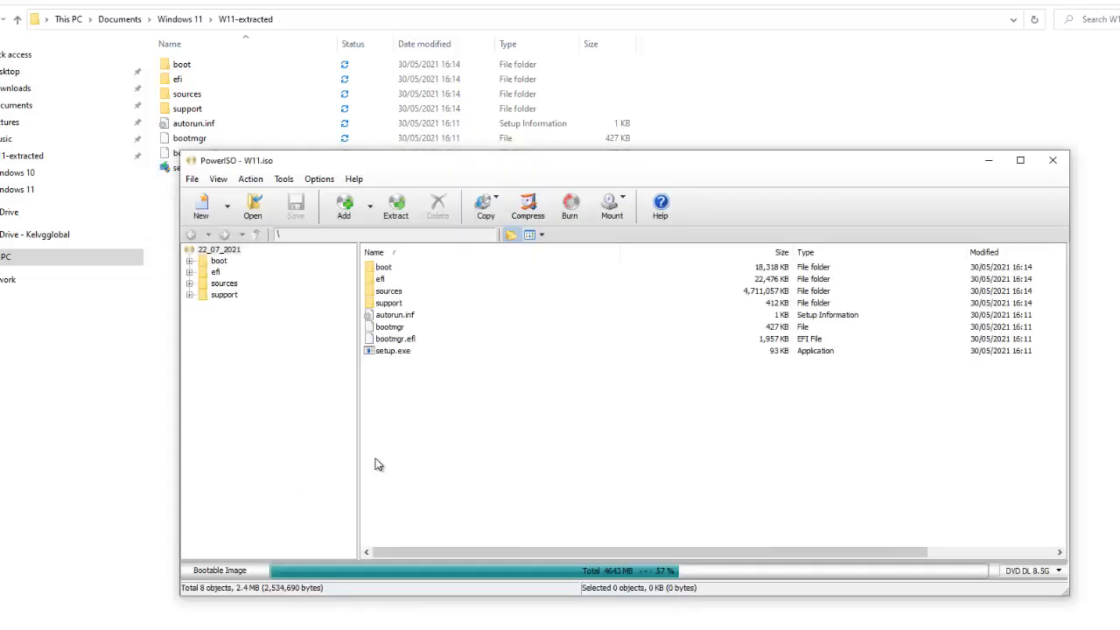
mouse_move(293, 341)
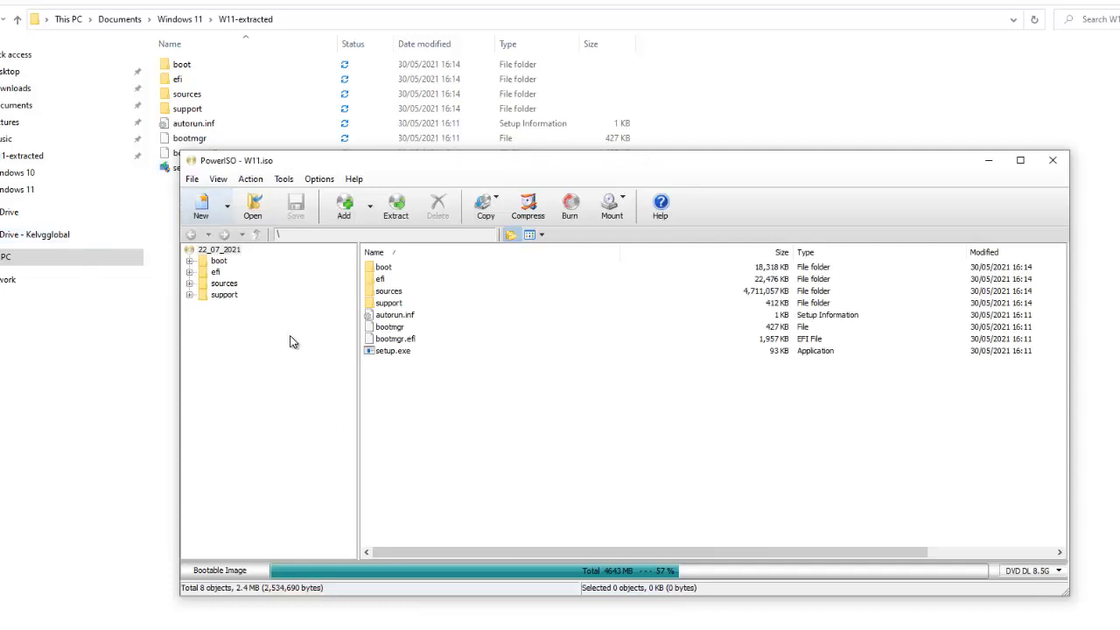
mouse_move(282, 357)
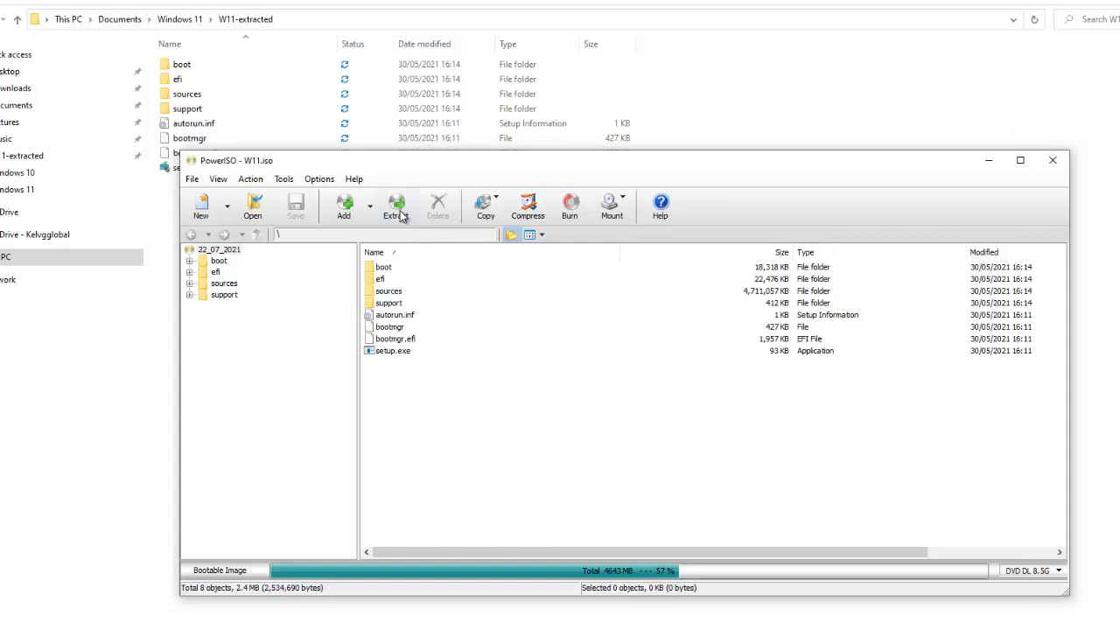
mouse_move(268, 29)
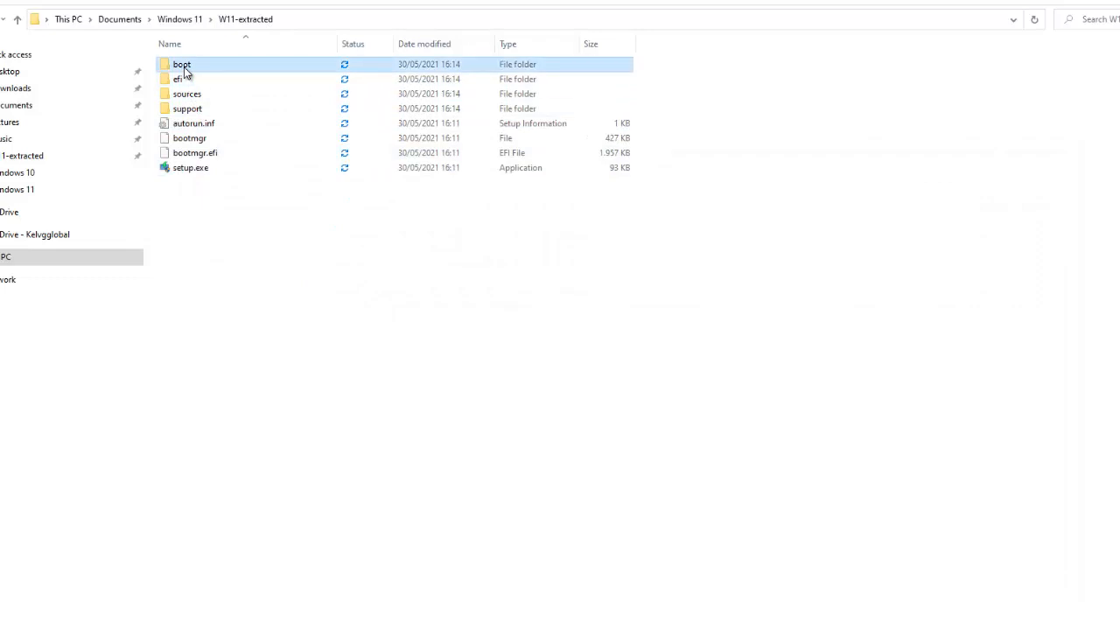
- Add all files from W11-extracted into a new PowerISO image via Add to image file
key(ctrl+a)
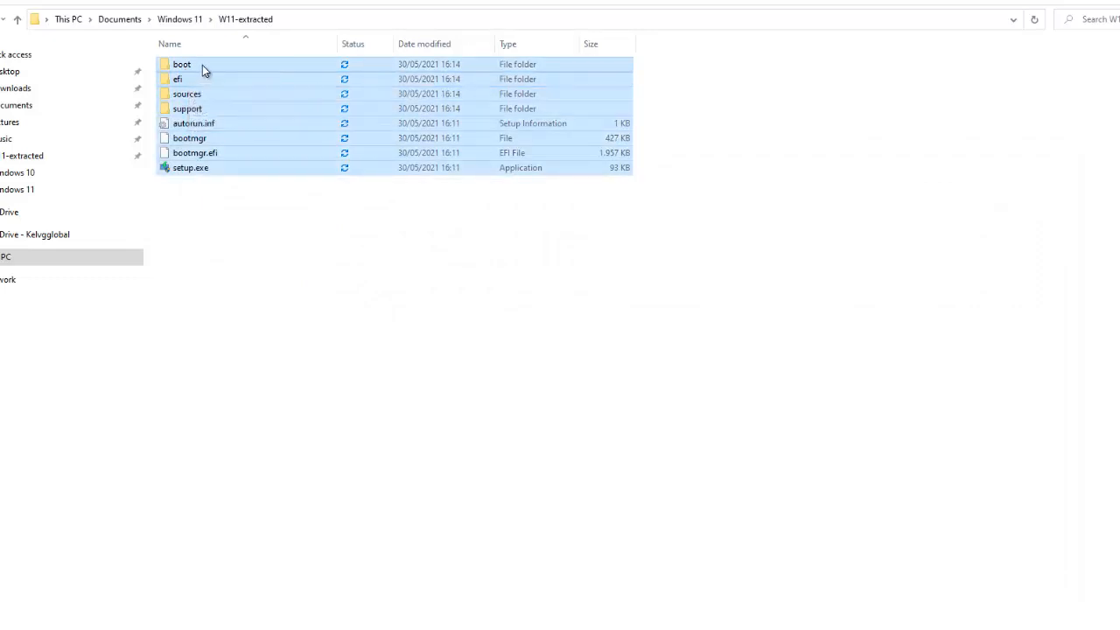
right_click(203, 70)
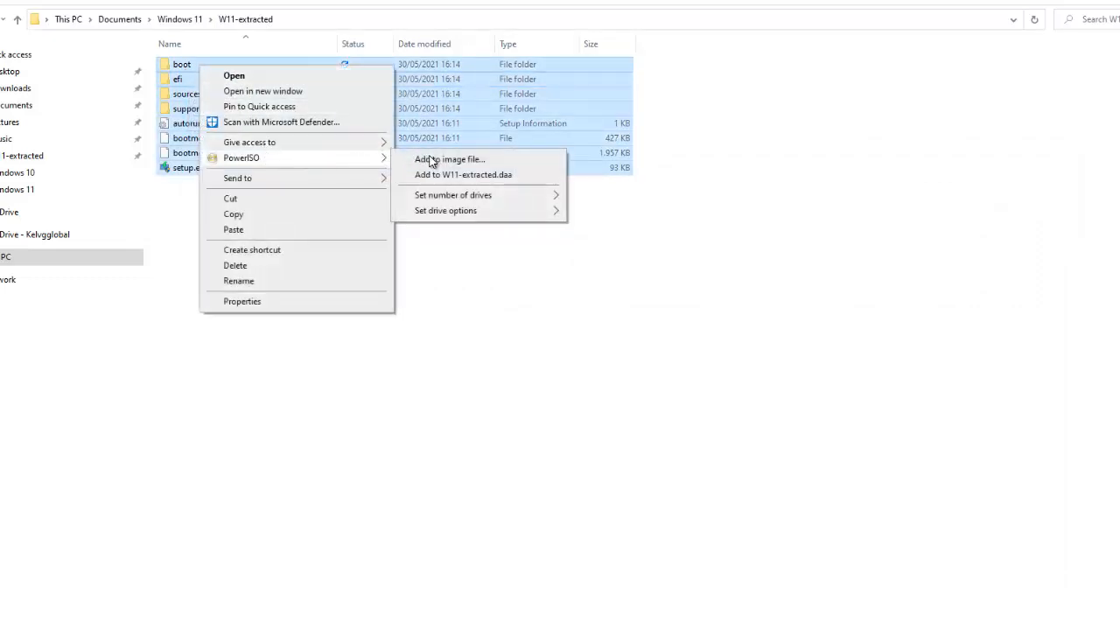
click(462, 175)
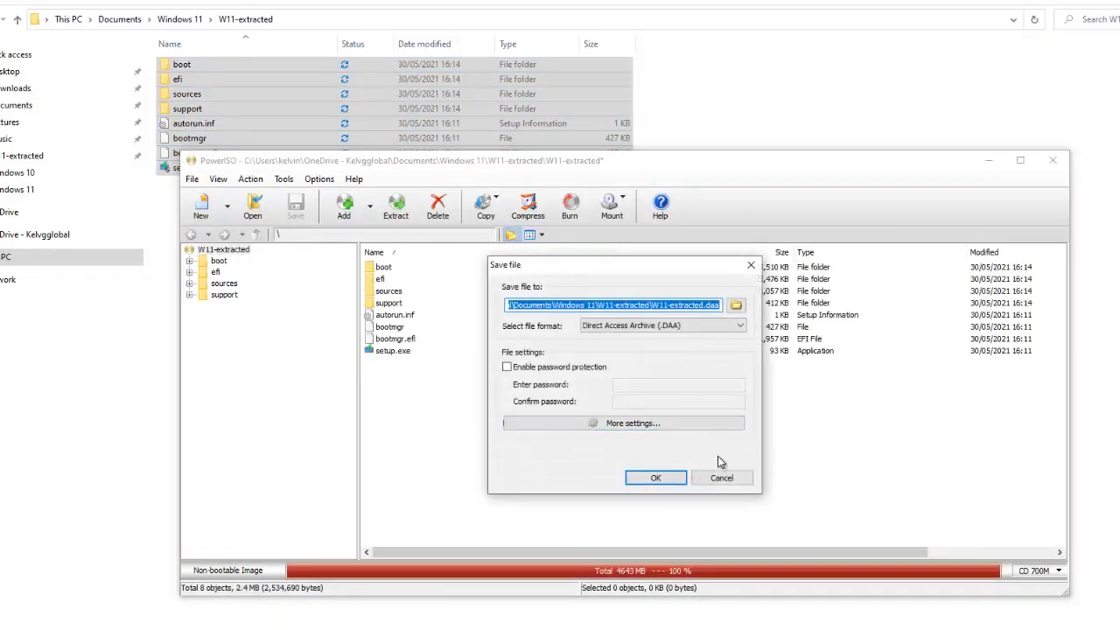
click(721, 478)
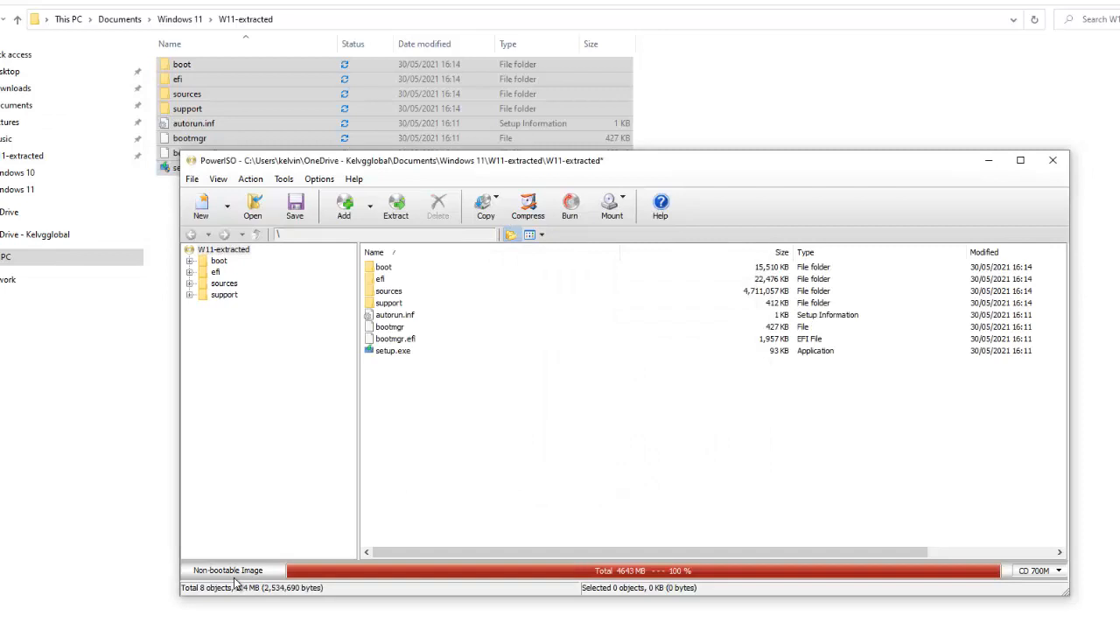
mouse_move(225, 567)
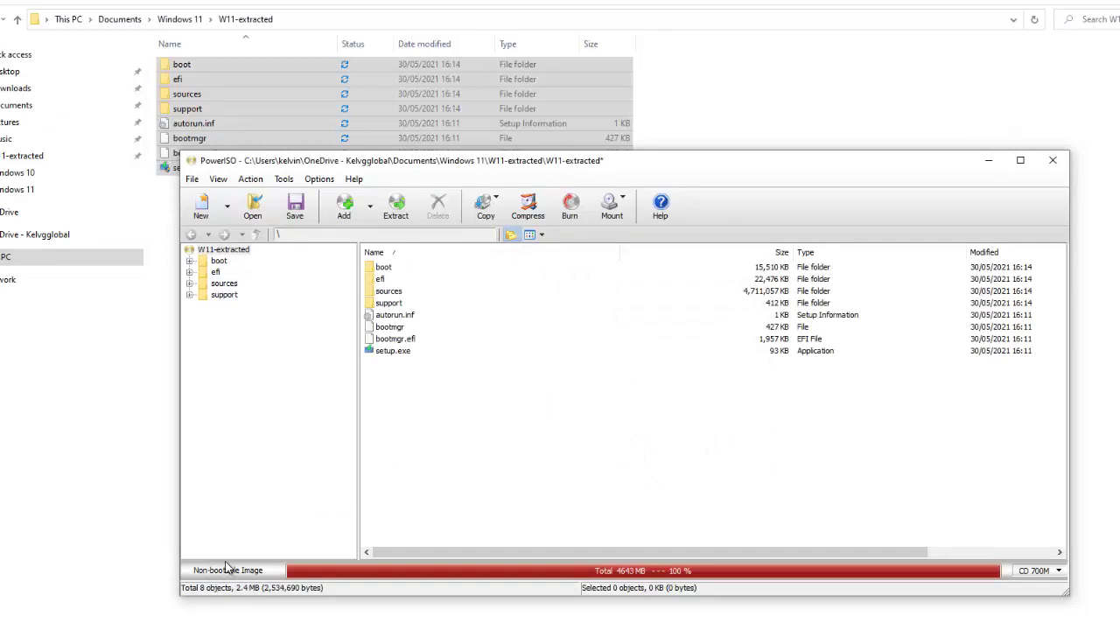
mouse_move(309, 582)
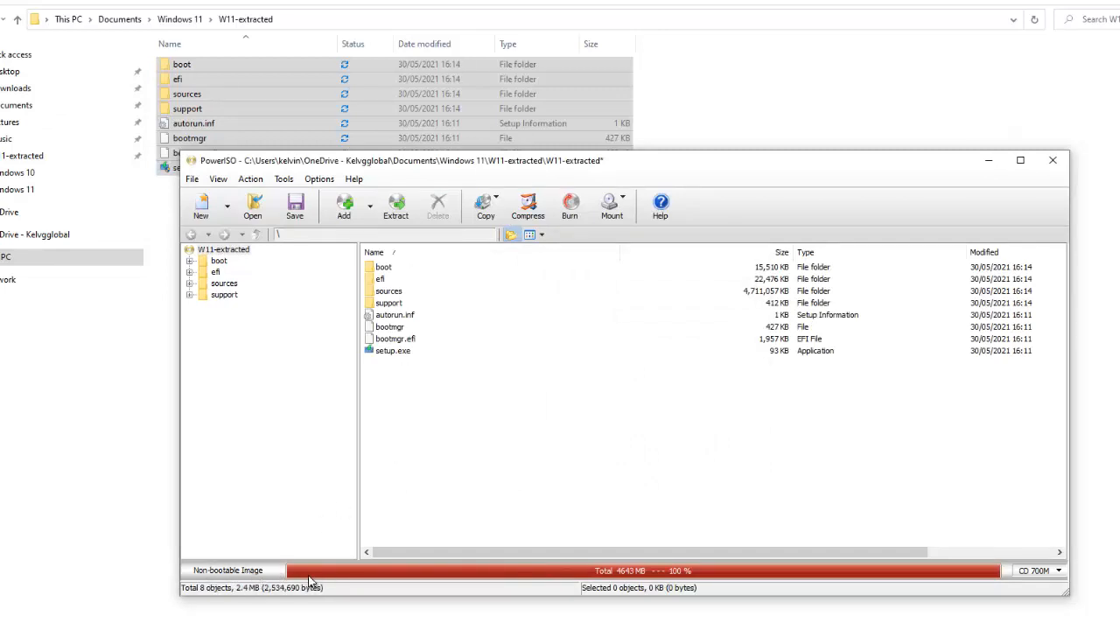
mouse_move(450, 287)
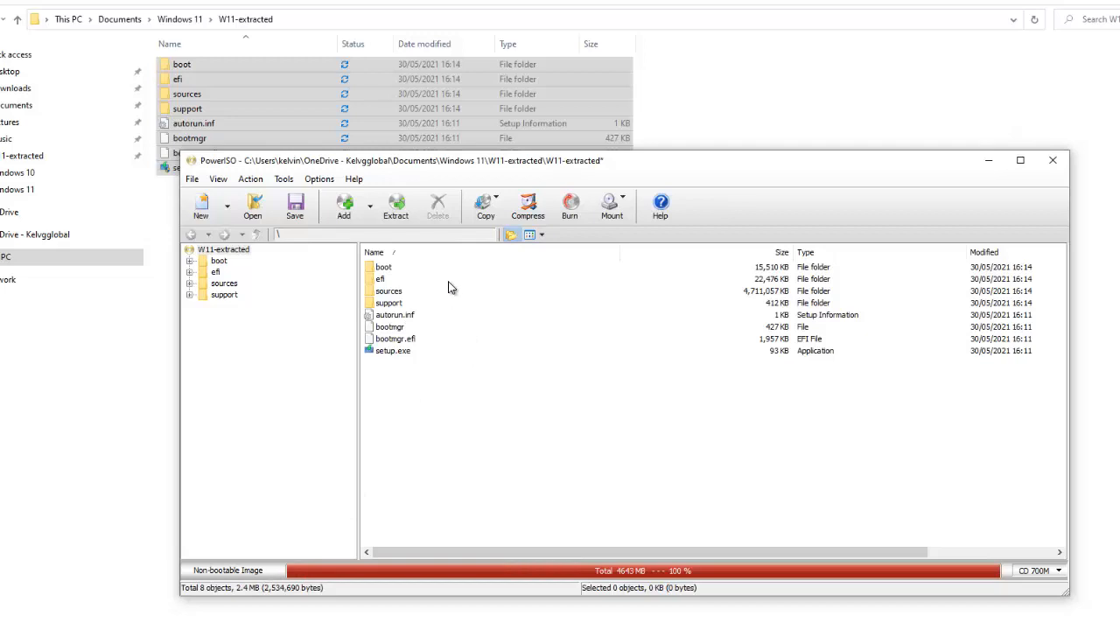
mouse_move(395, 316)
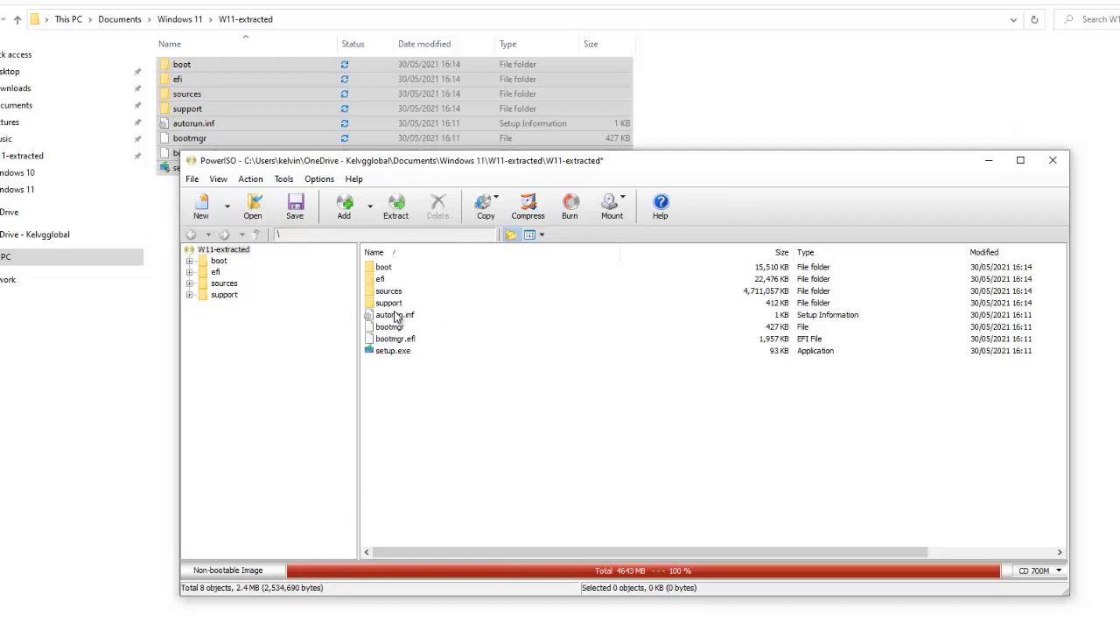
mouse_move(407, 304)
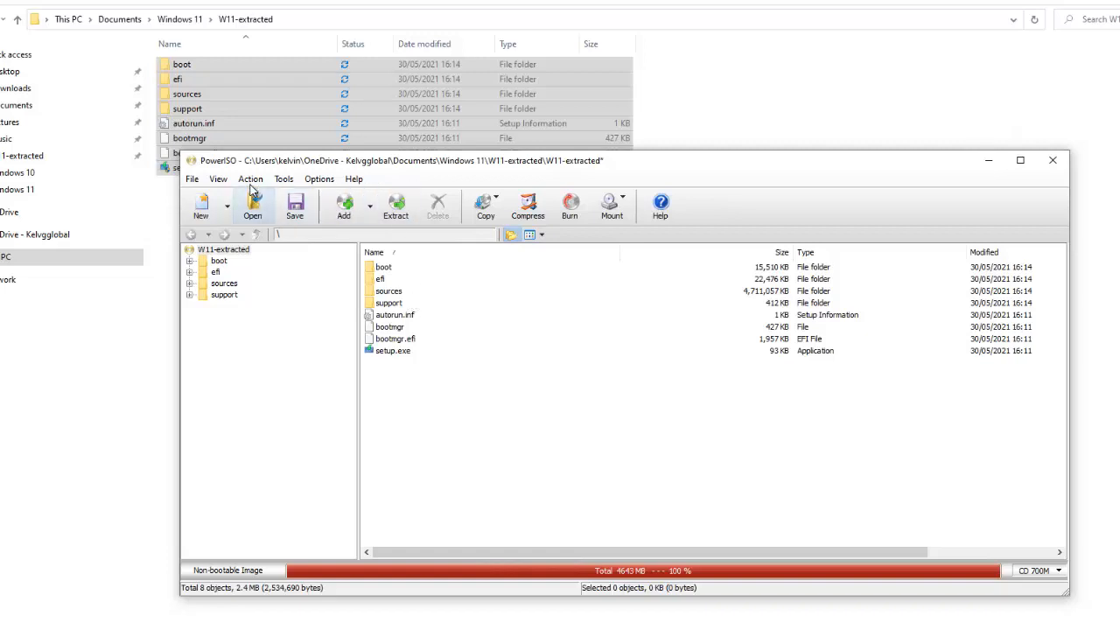
- Add boot information to the image using the bootmgr file from the W11-extracted folder
click(251, 179)
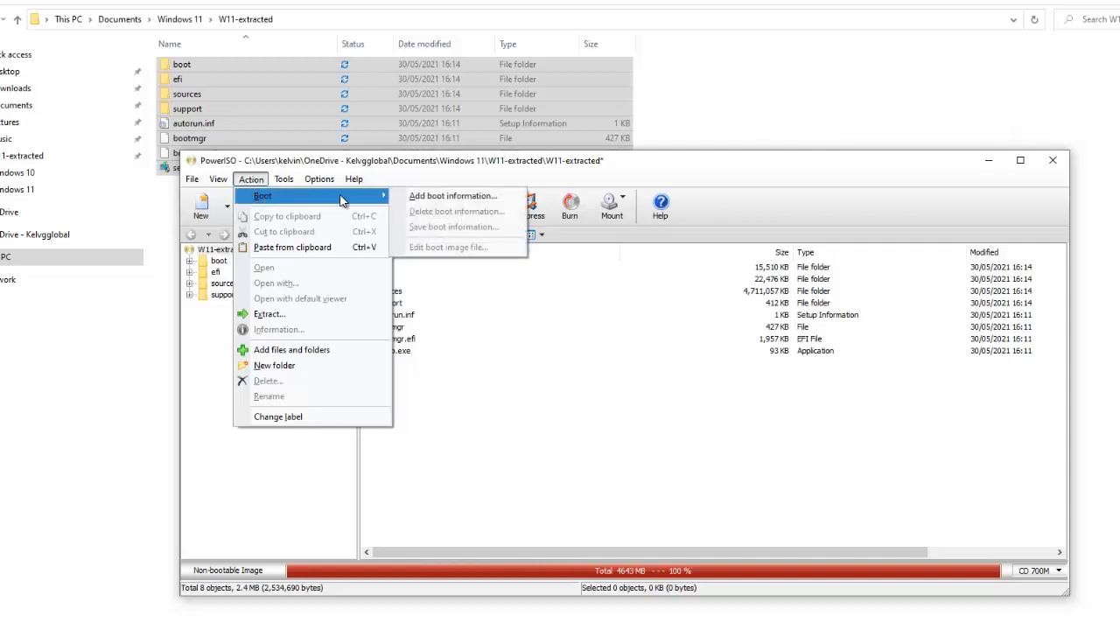
mouse_move(452, 195)
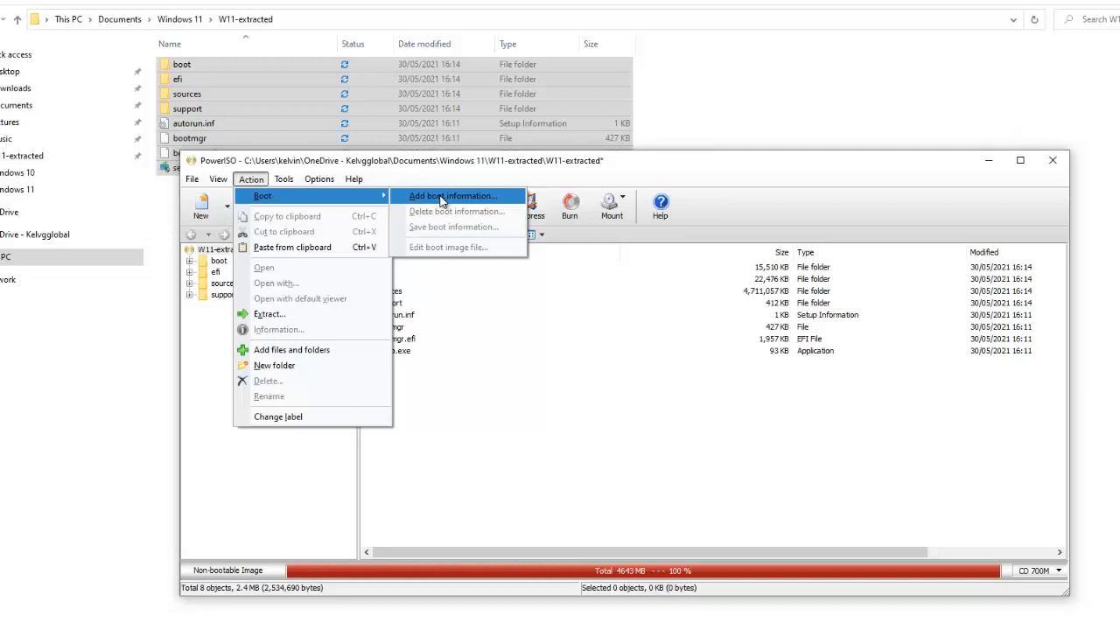
click(453, 195)
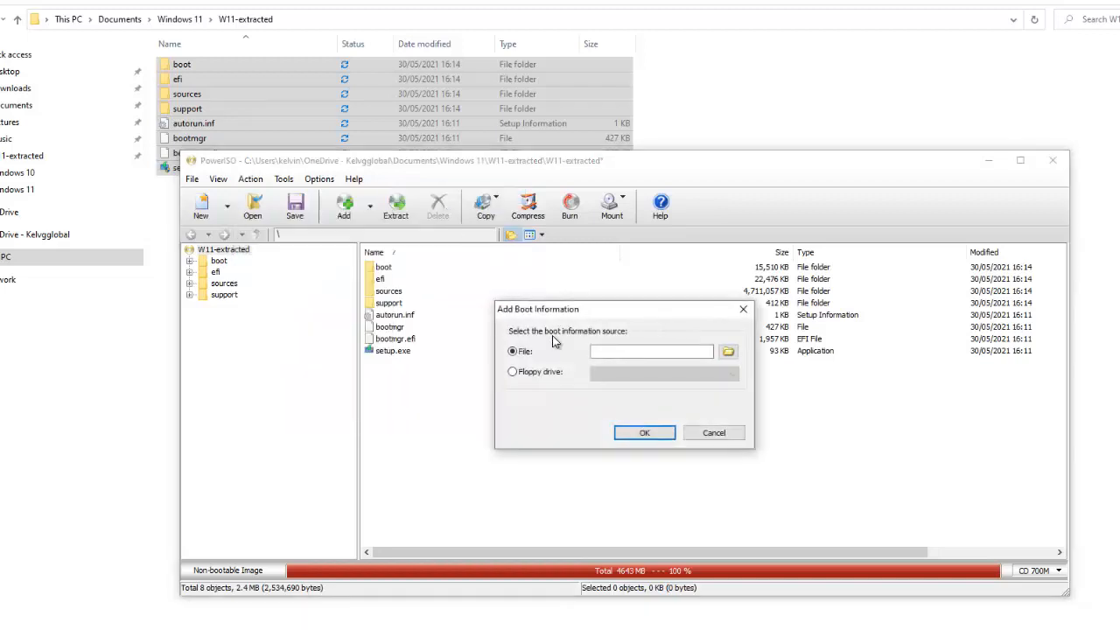
click(727, 350)
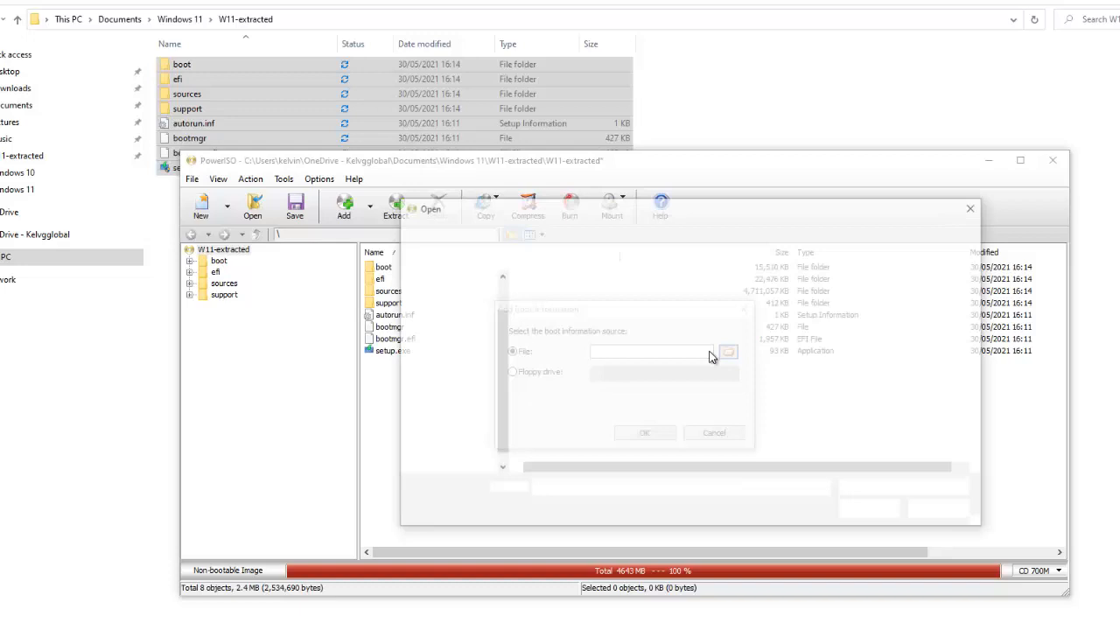
click(727, 351)
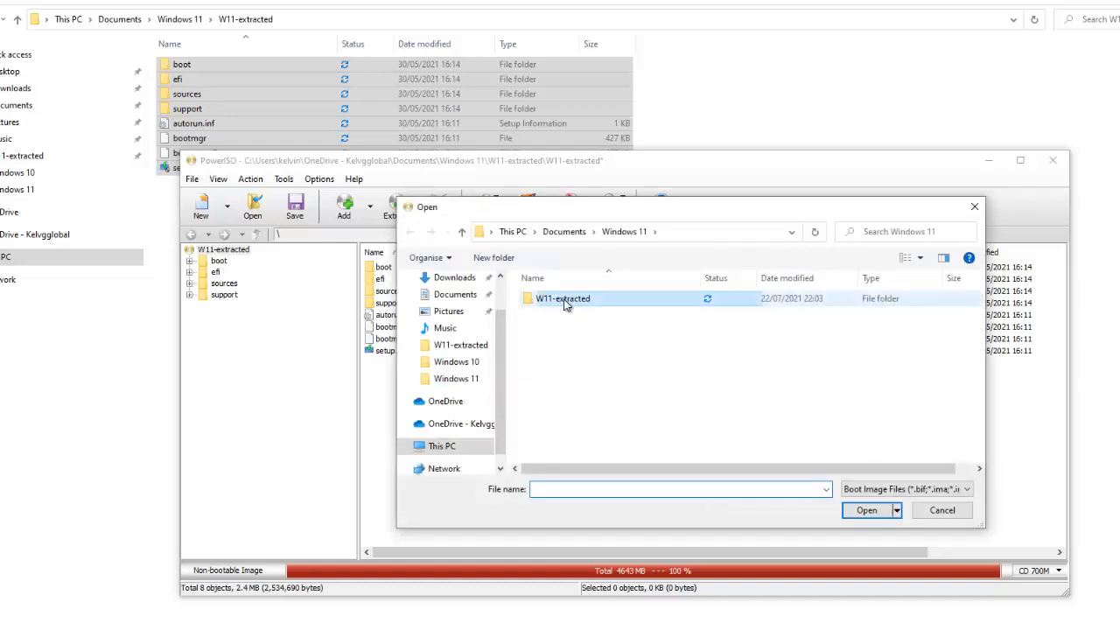
double_click(562, 298)
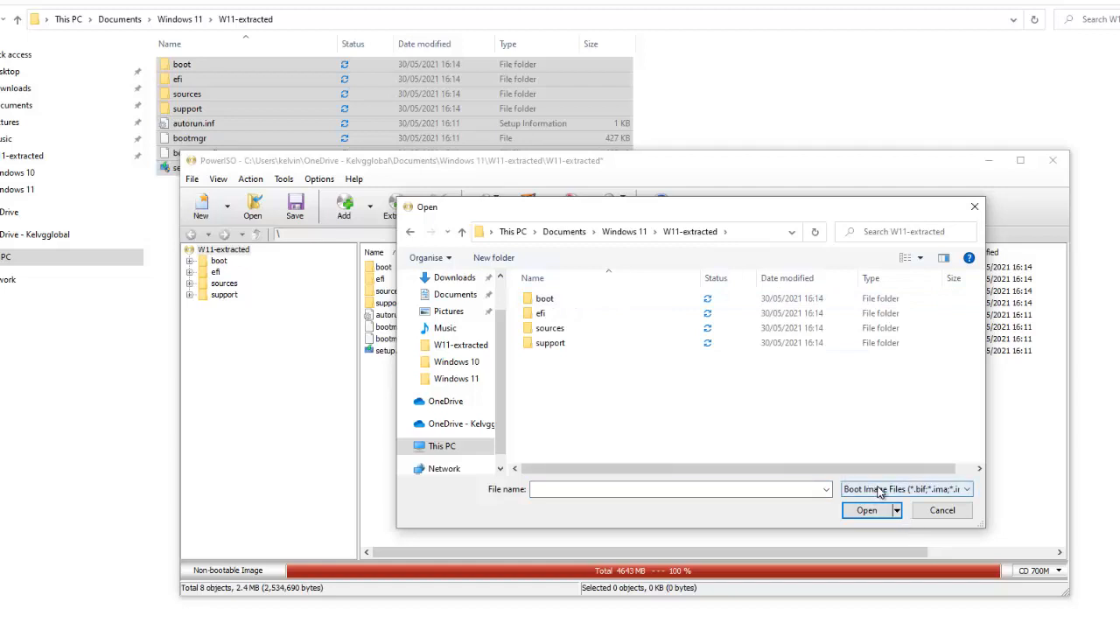
click(906, 489)
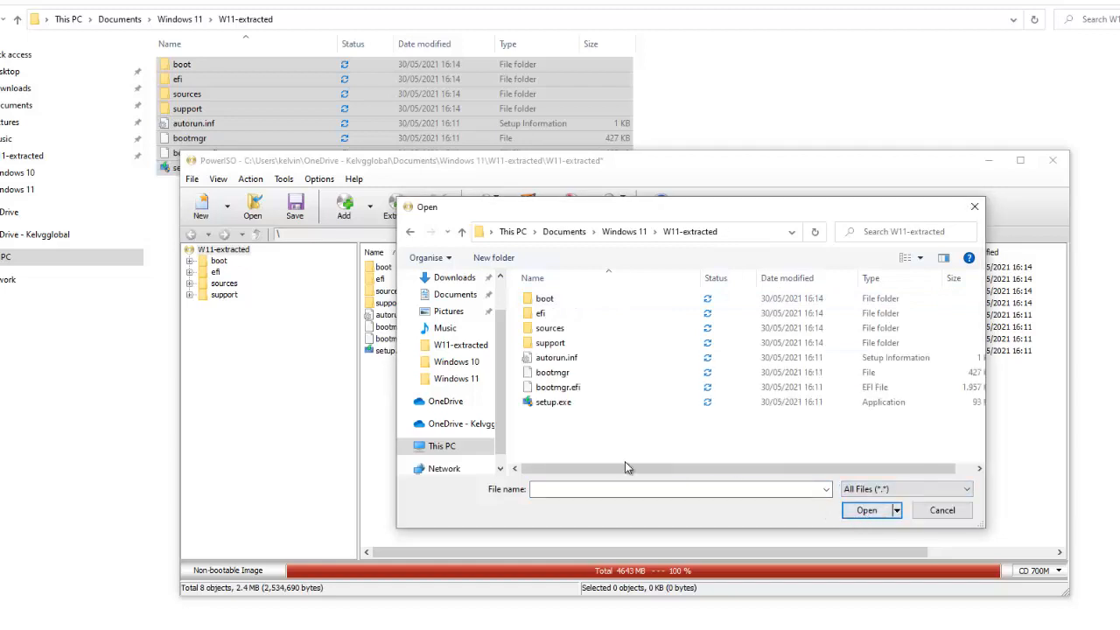
click(551, 371)
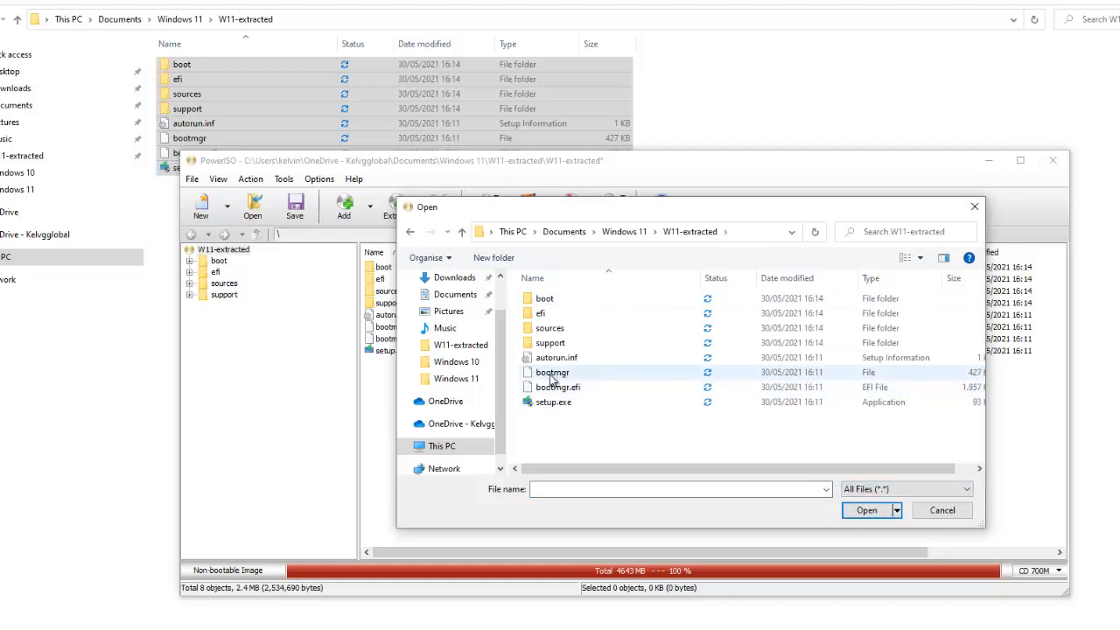
click(552, 372)
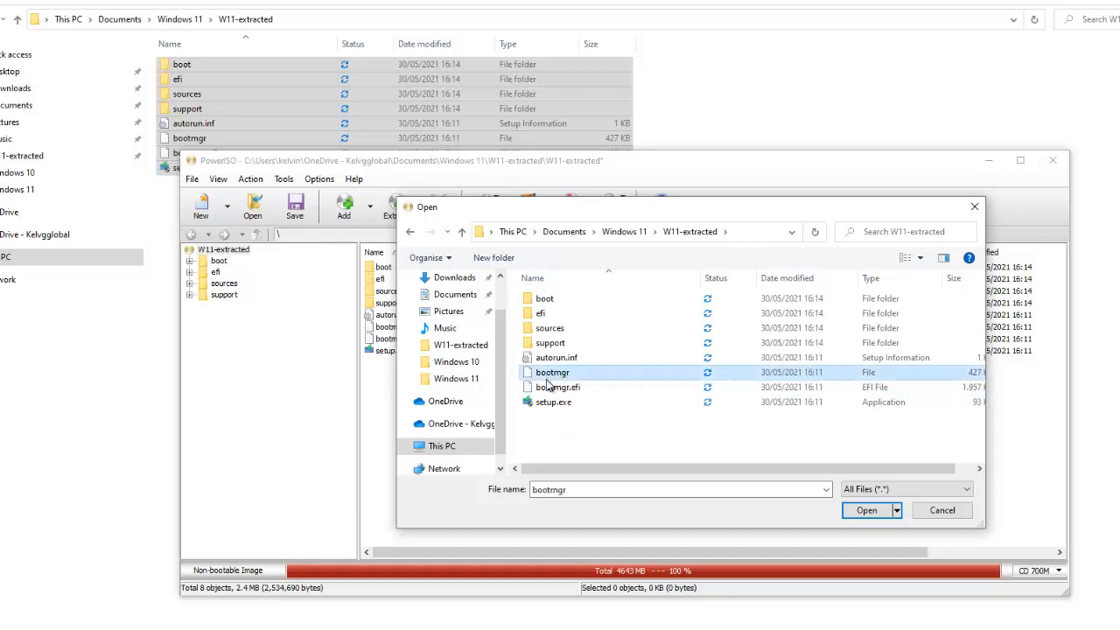
click(866, 510)
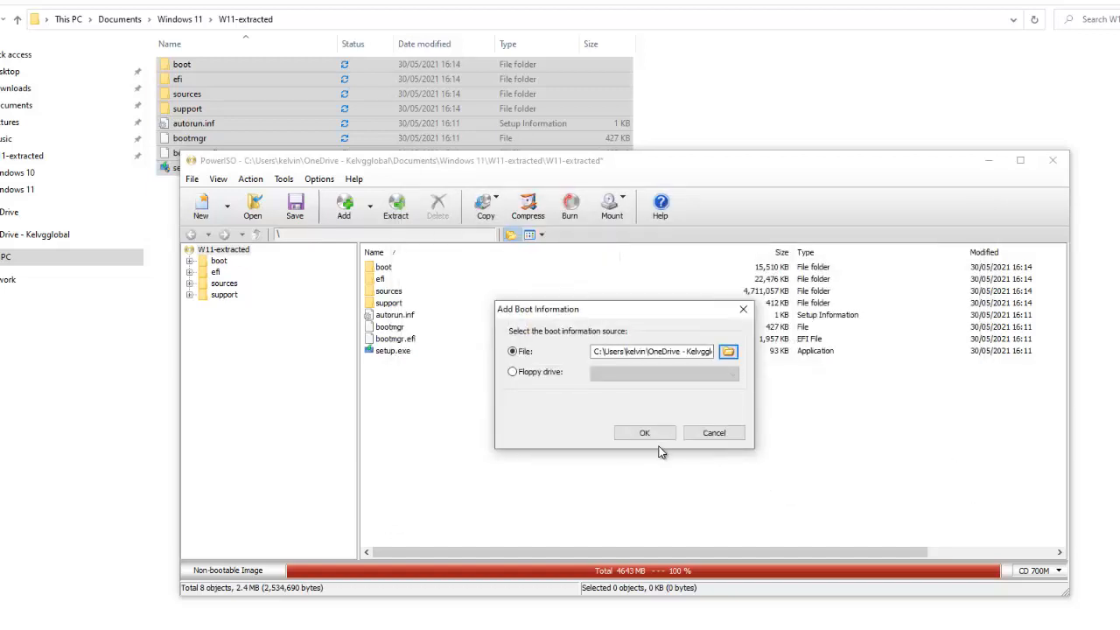
click(643, 432)
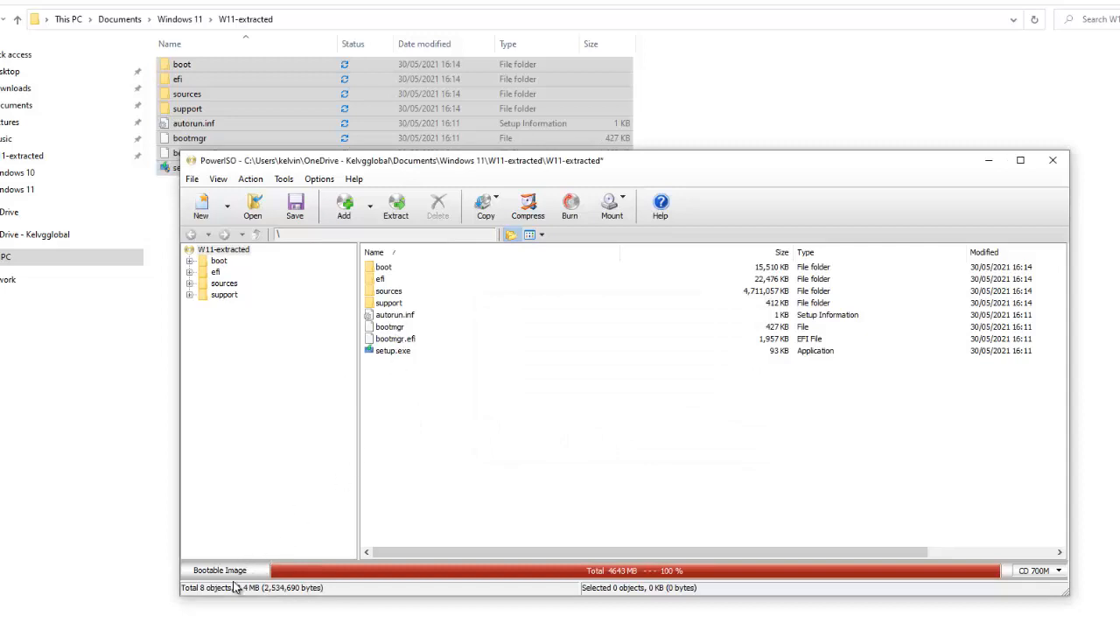
mouse_move(443, 362)
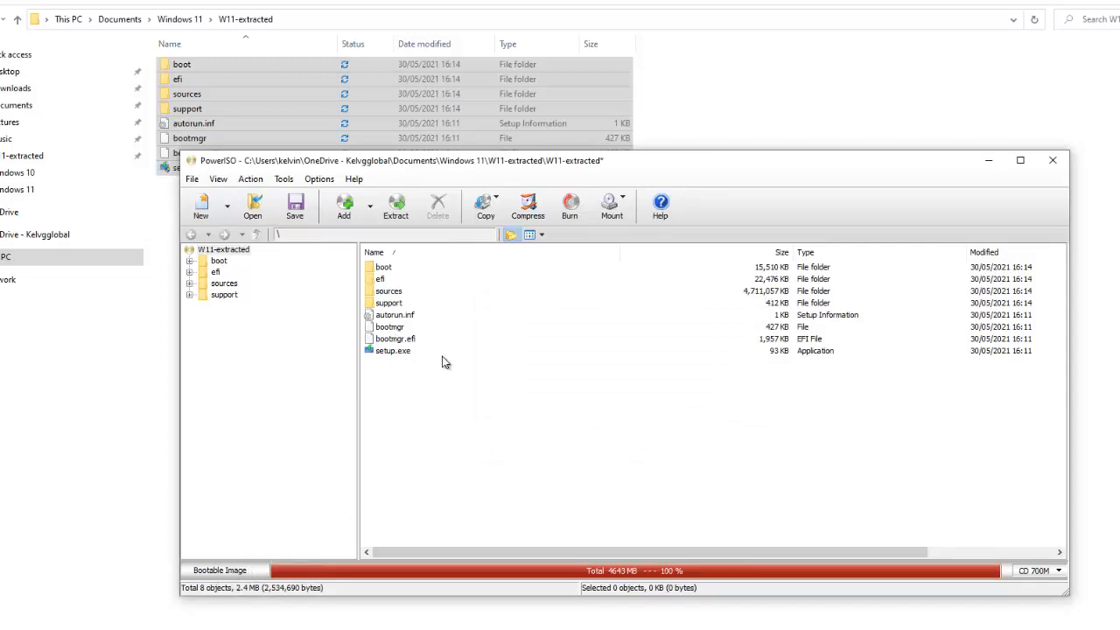
mouse_move(387, 328)
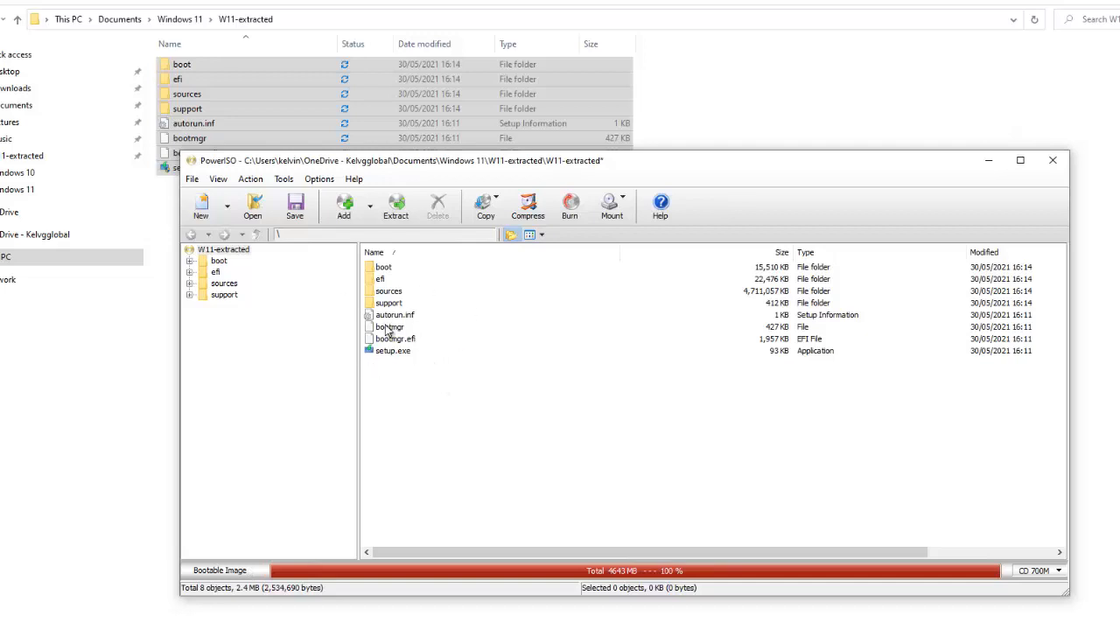
mouse_move(356, 331)
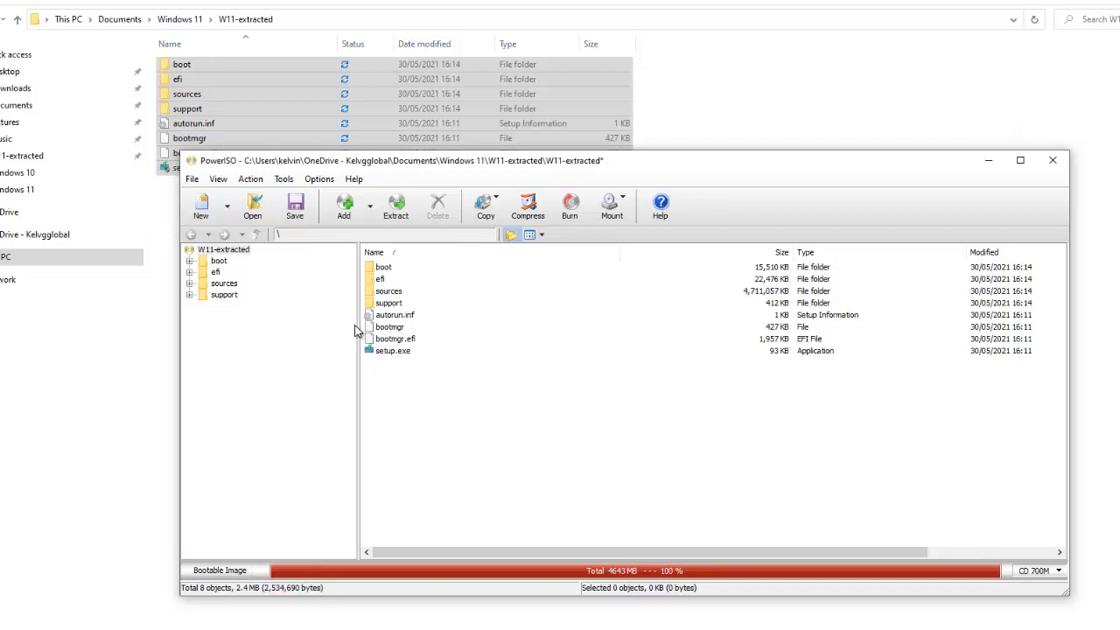
- With the status bar showing Bootable Image, start File > Save As
click(294, 206)
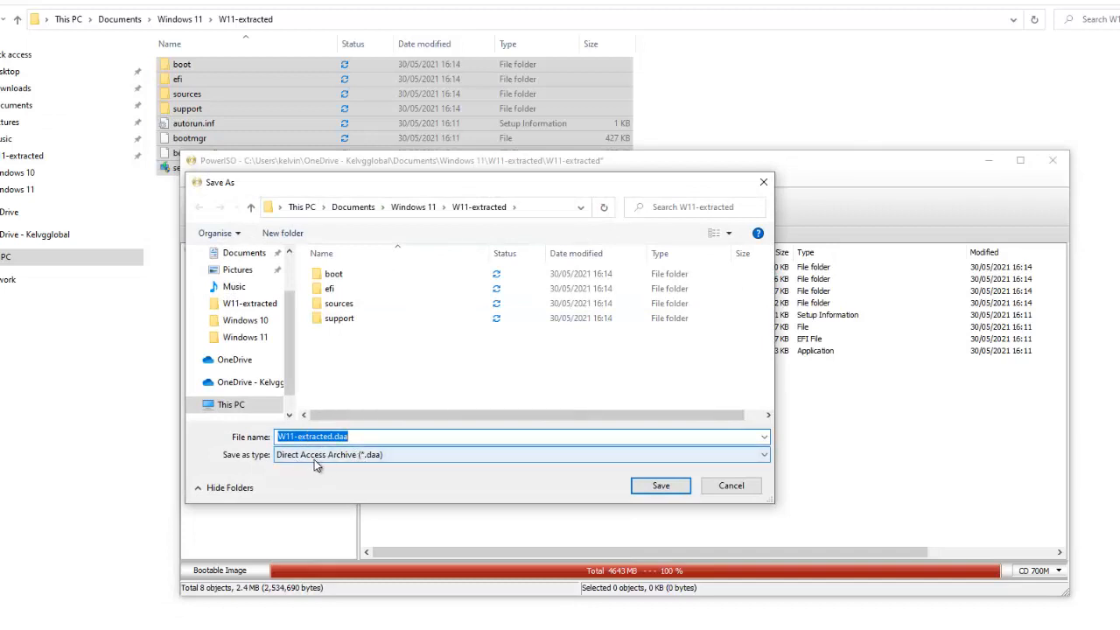
mouse_move(411, 461)
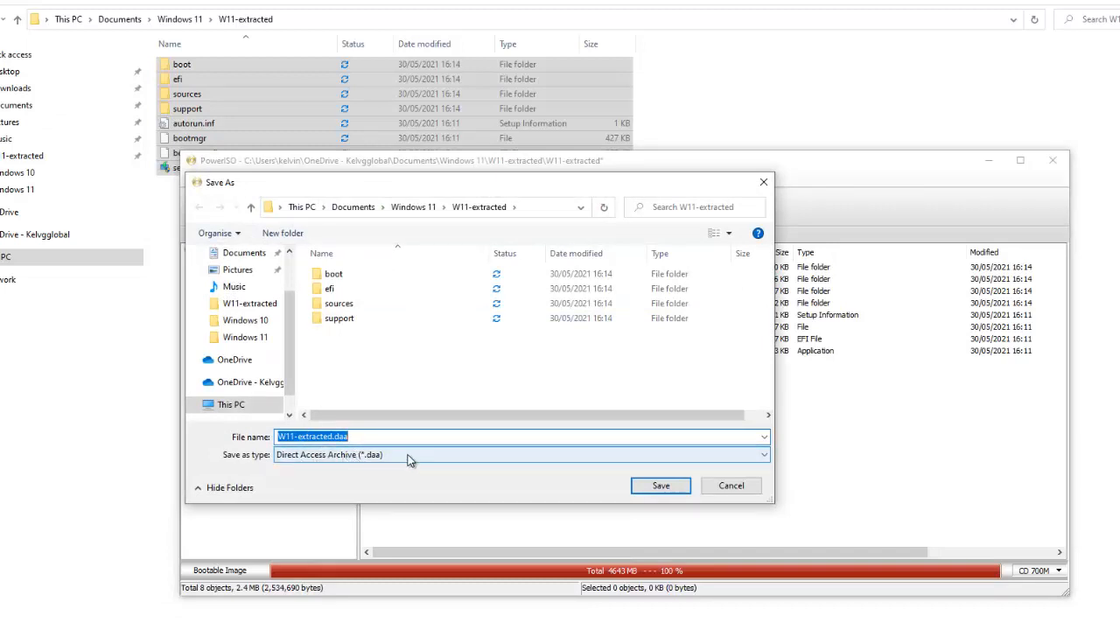
- Save the image as Standard ISO W11-extracted.iso in the Windows 11 folder
click(521, 454)
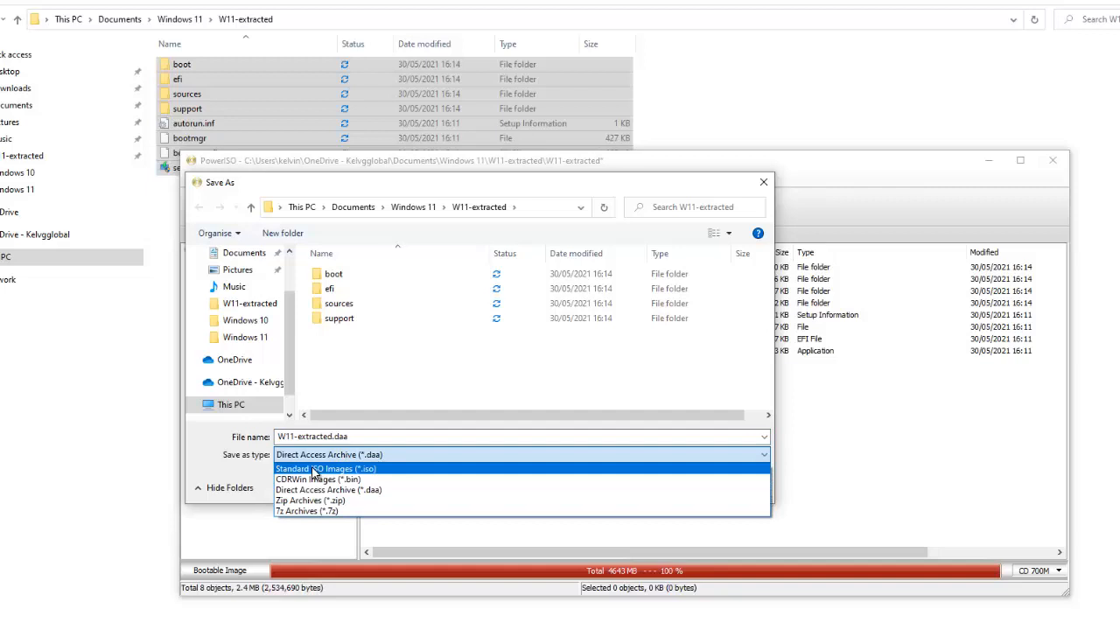
mouse_move(339, 479)
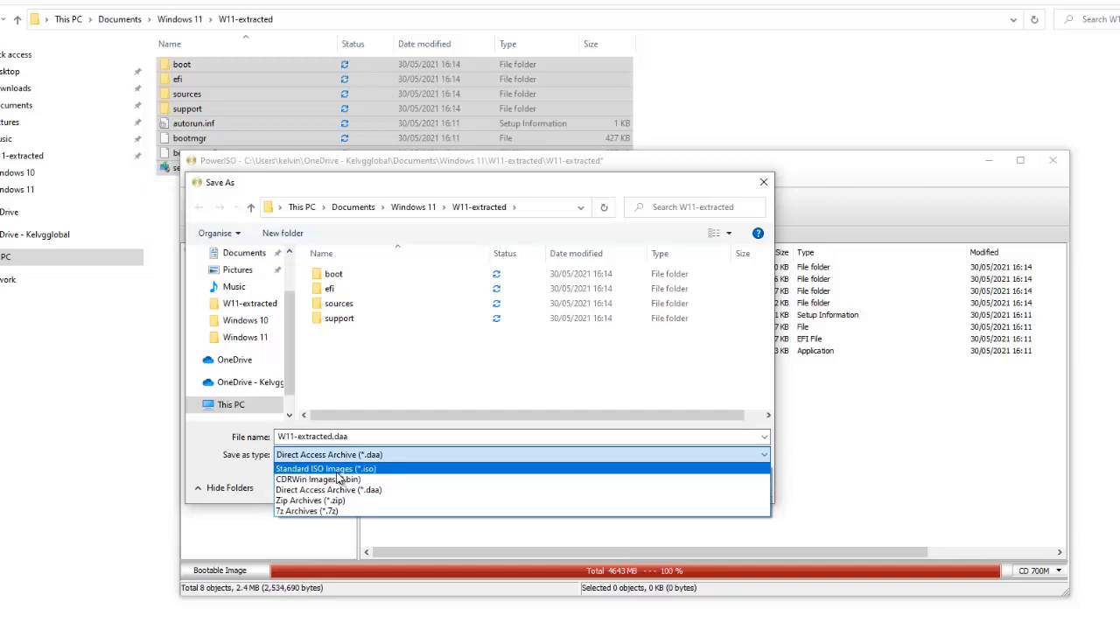
click(326, 468)
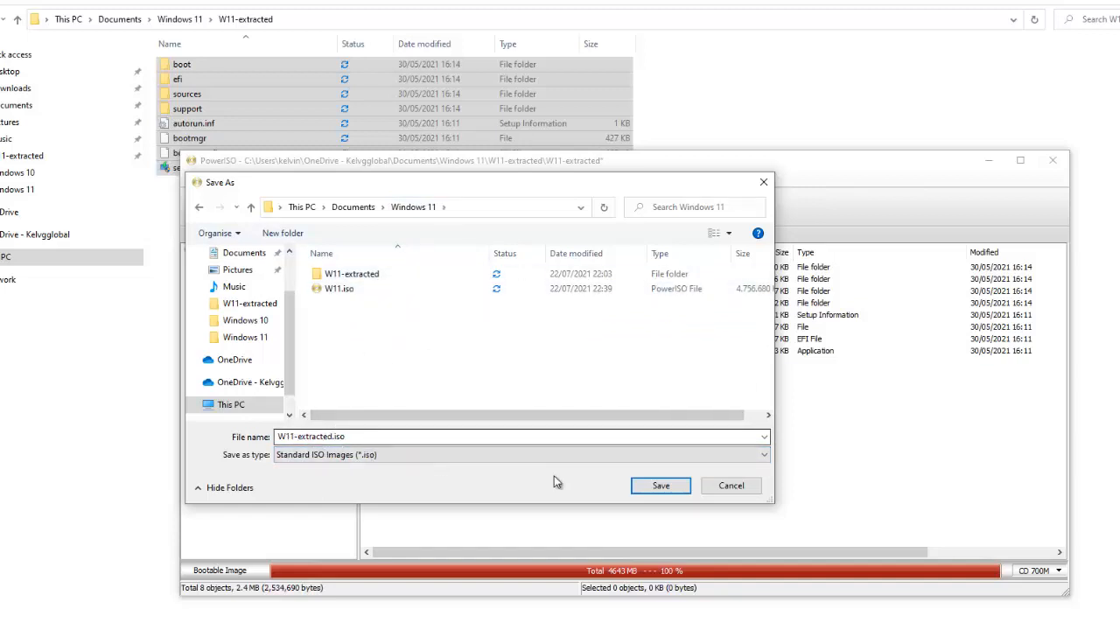
click(660, 485)
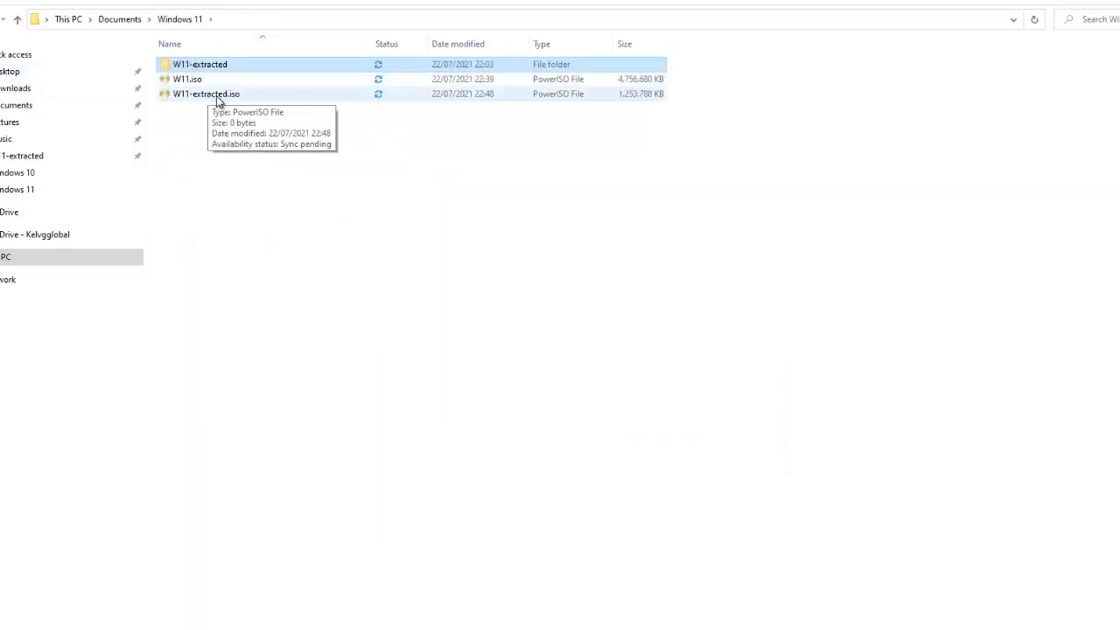
- Select W11-extracted.iso in the Windows 11 folder and confirm its 4,756,680 KB size
click(206, 93)
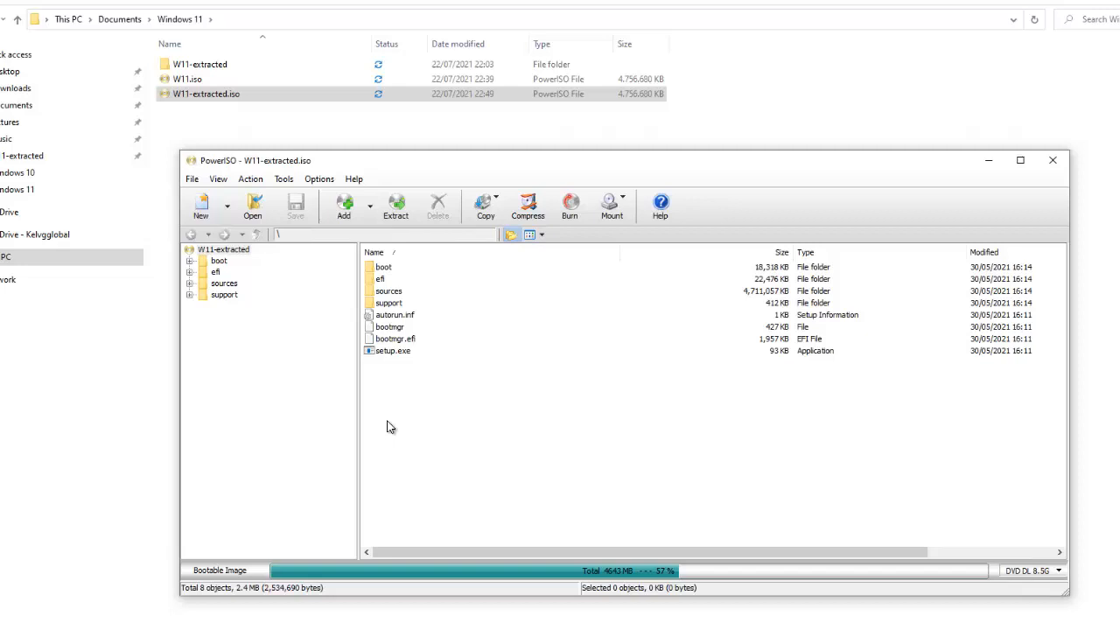
mouse_move(337, 385)
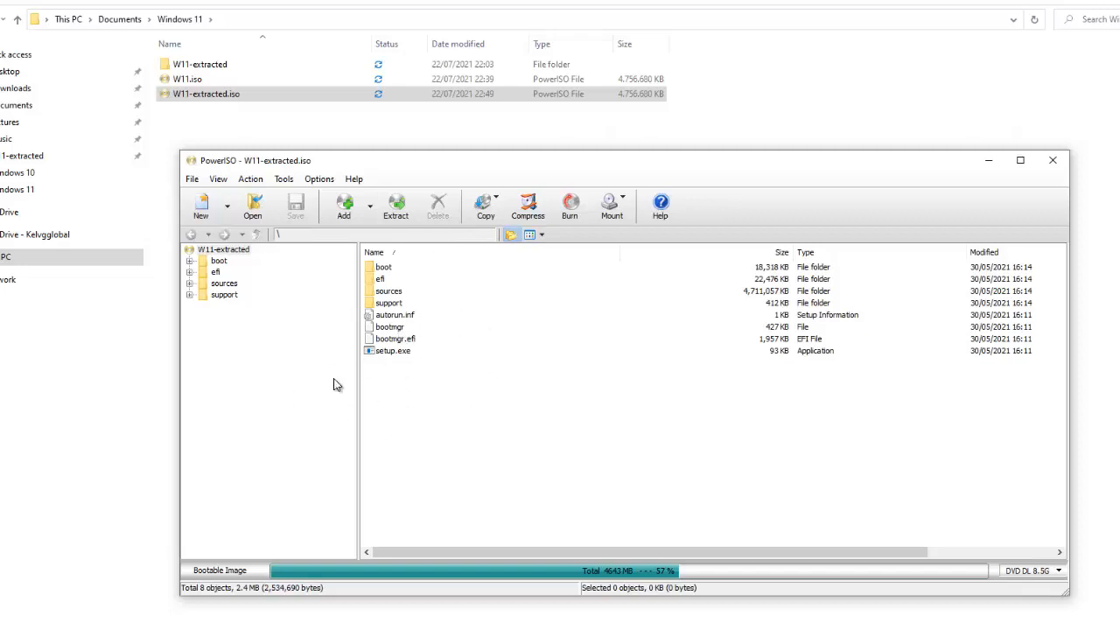
mouse_move(915, 184)
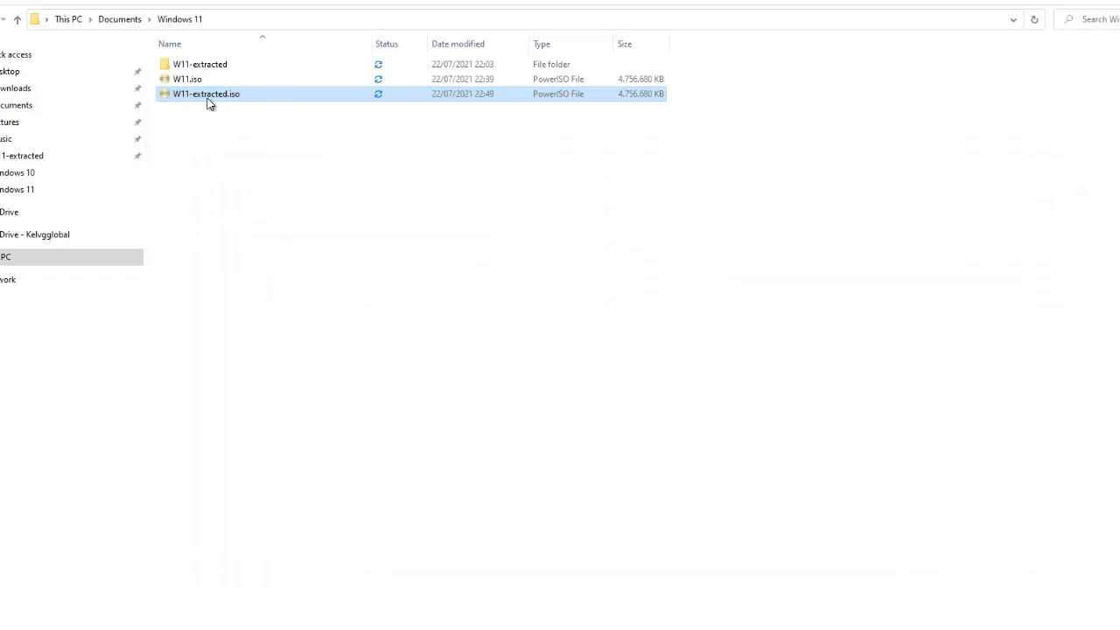
mouse_move(216, 96)
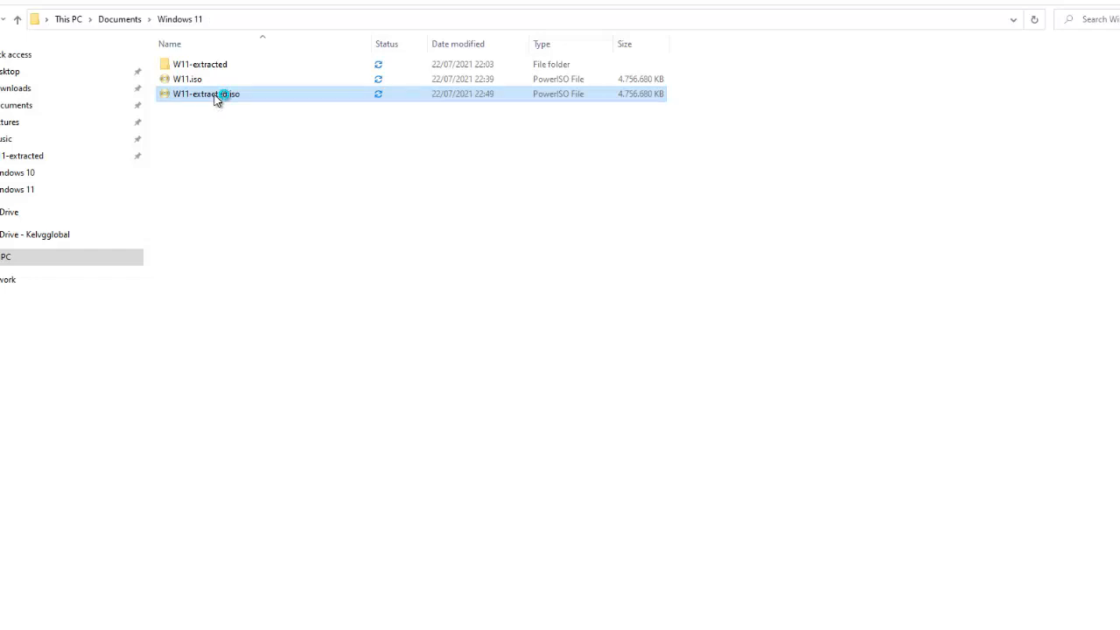
- Reopen W11-extracted.iso in PowerISO to confirm it shows as a bootable image
double_click(206, 94)
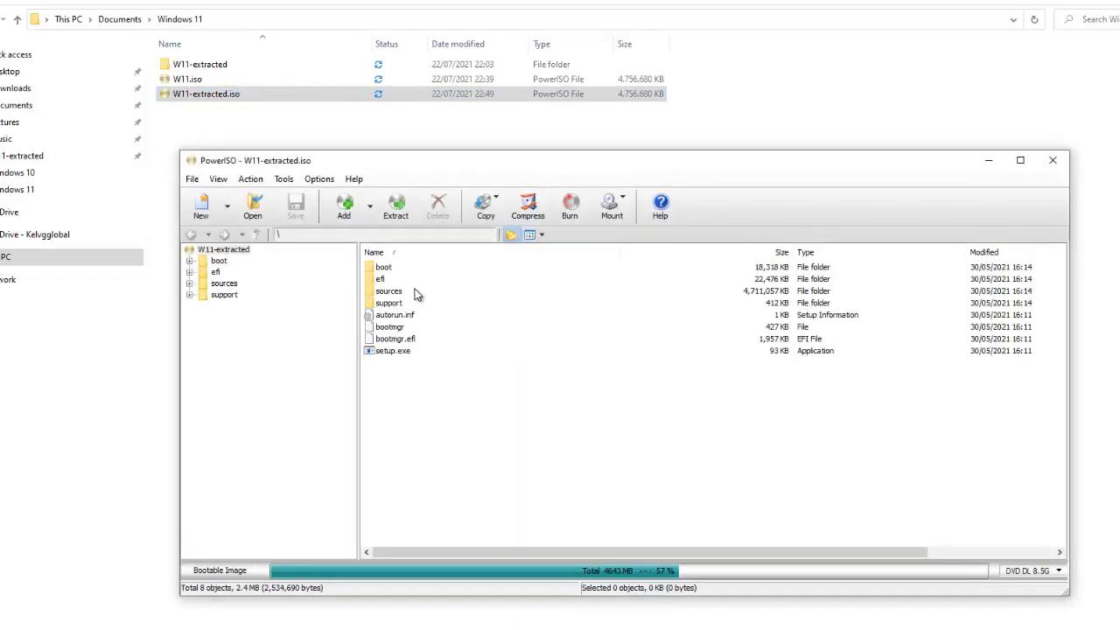
mouse_move(398, 492)
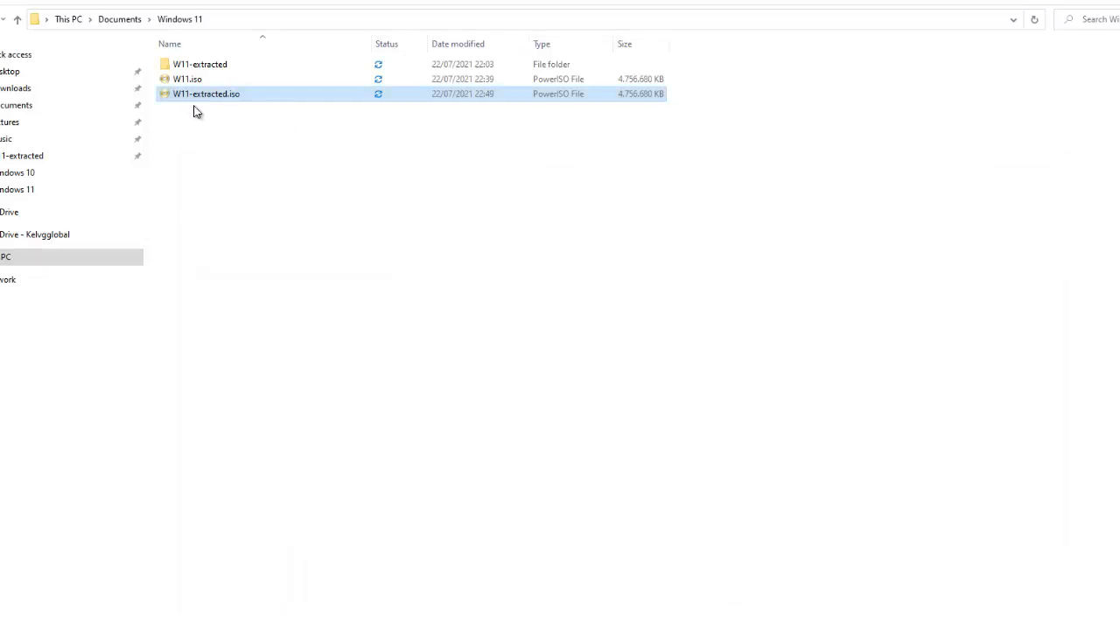
mouse_move(138, 485)
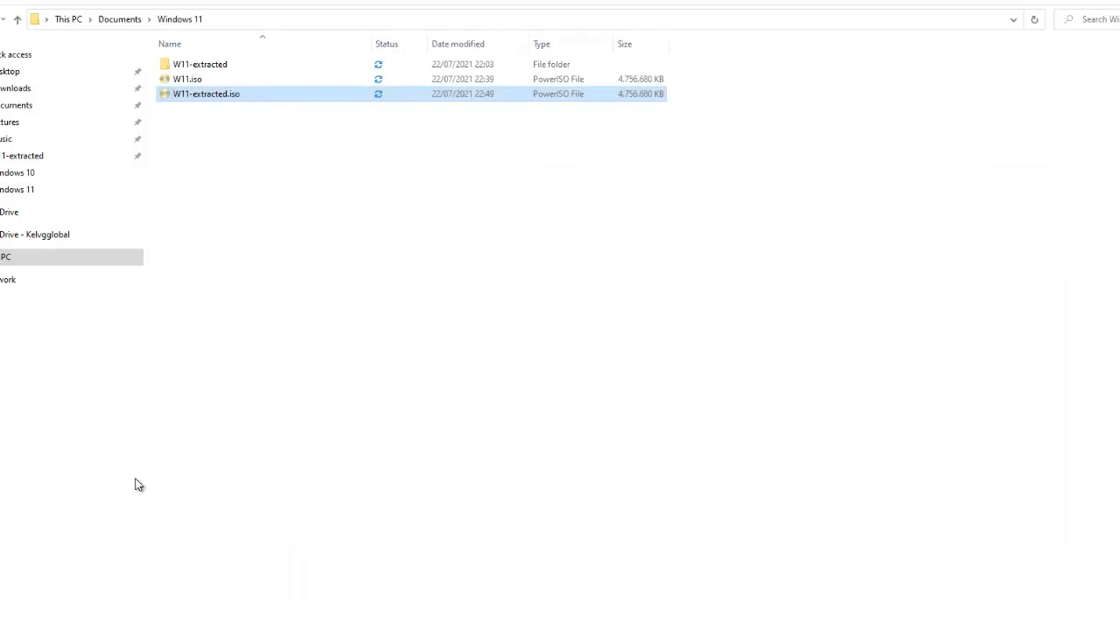